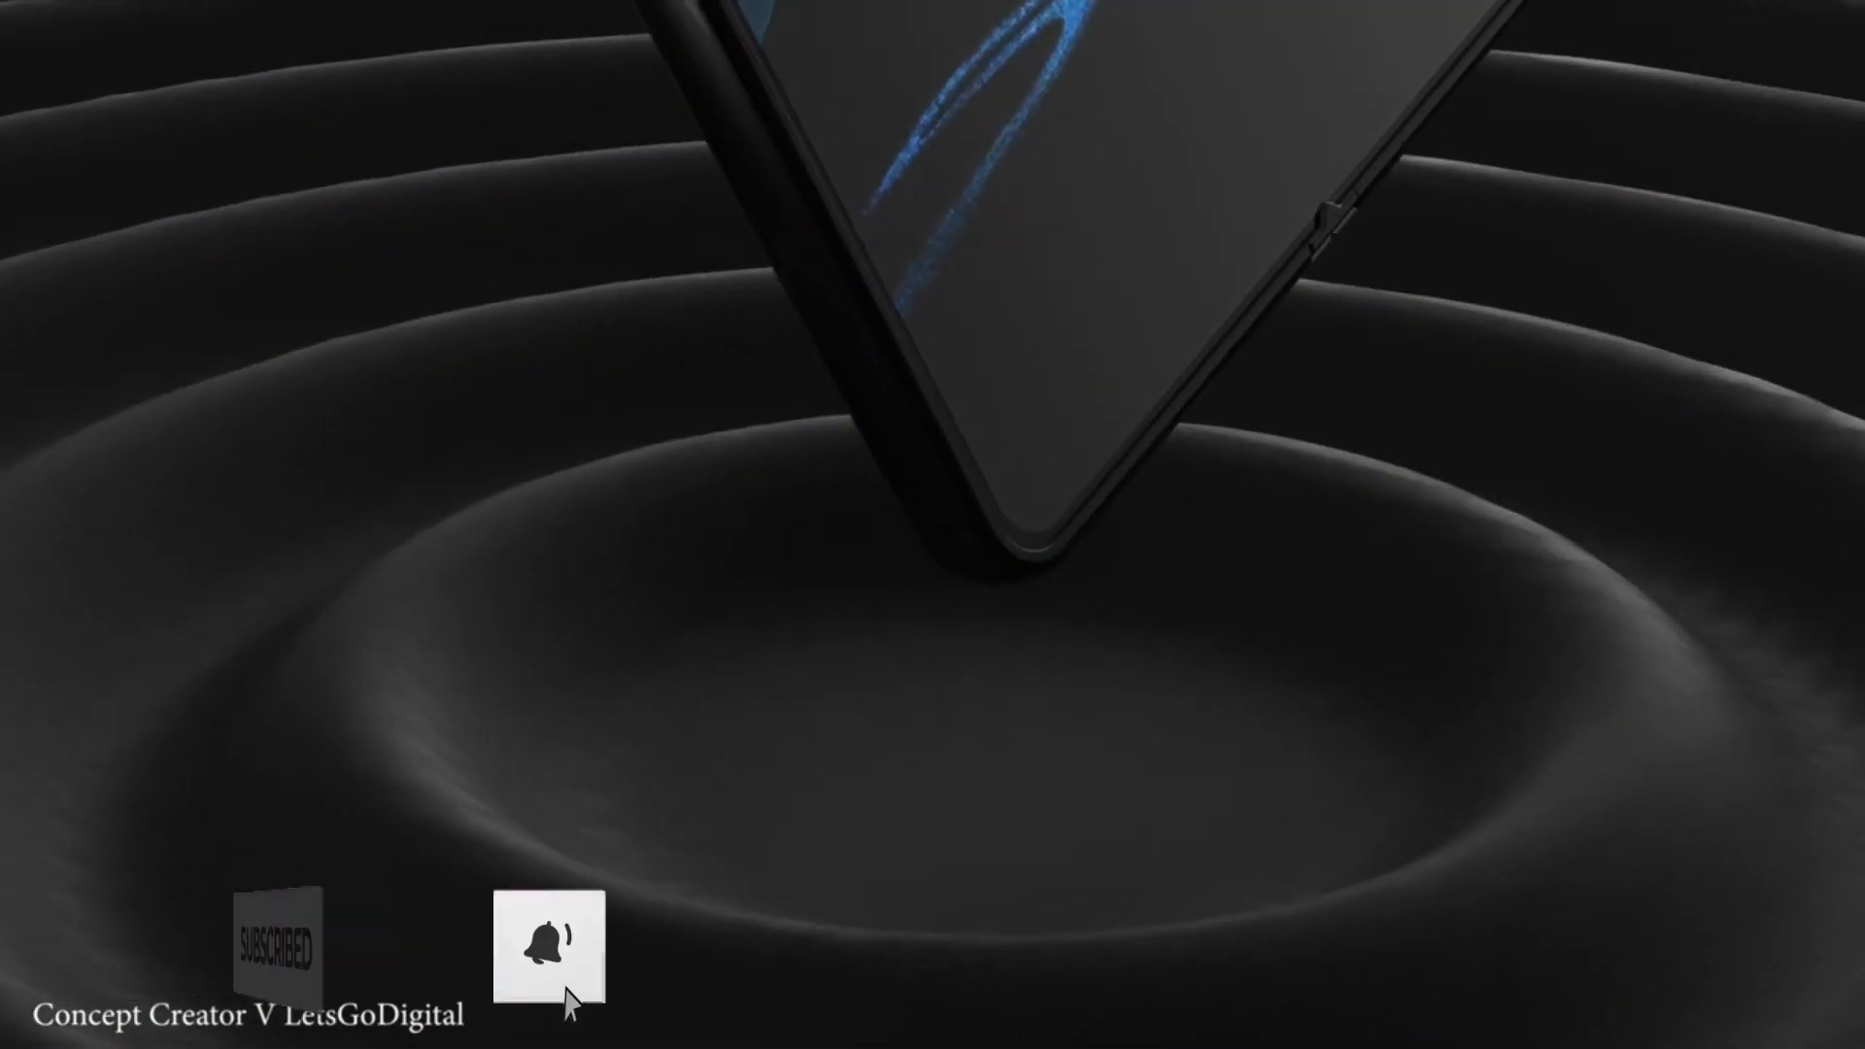
click(548, 956)
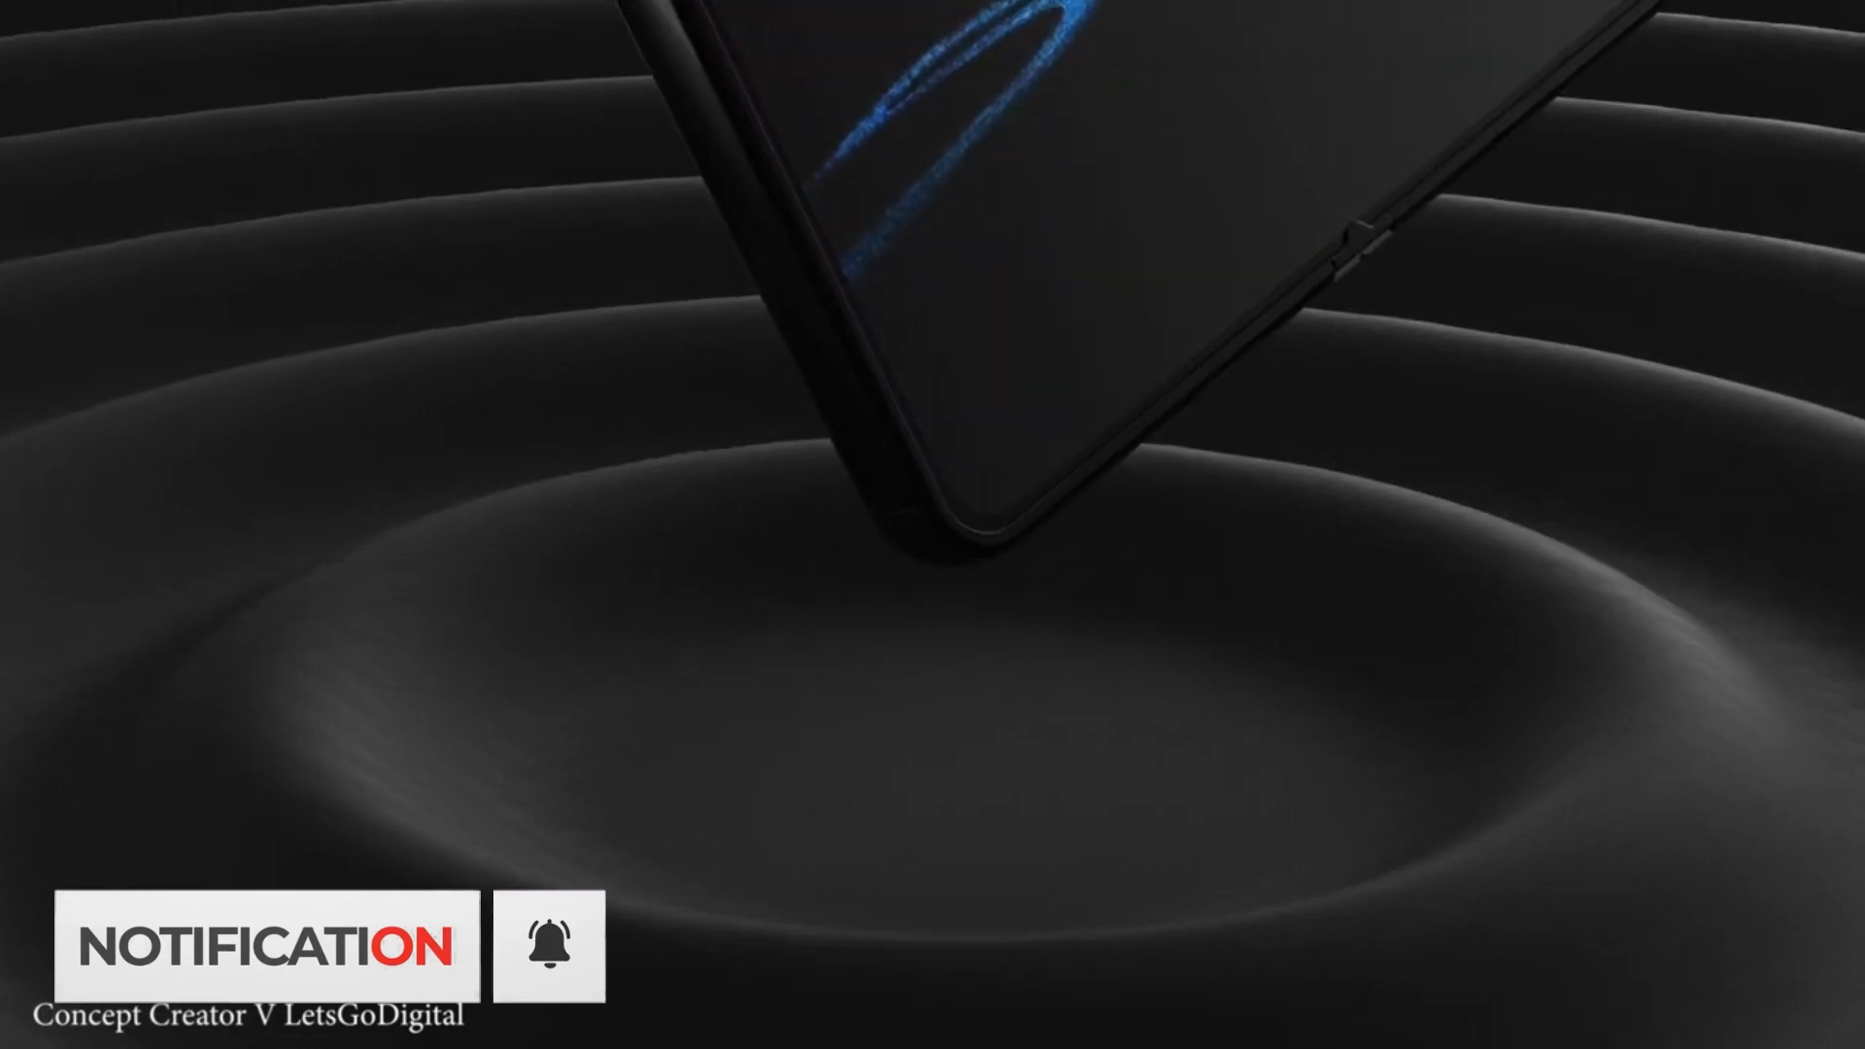